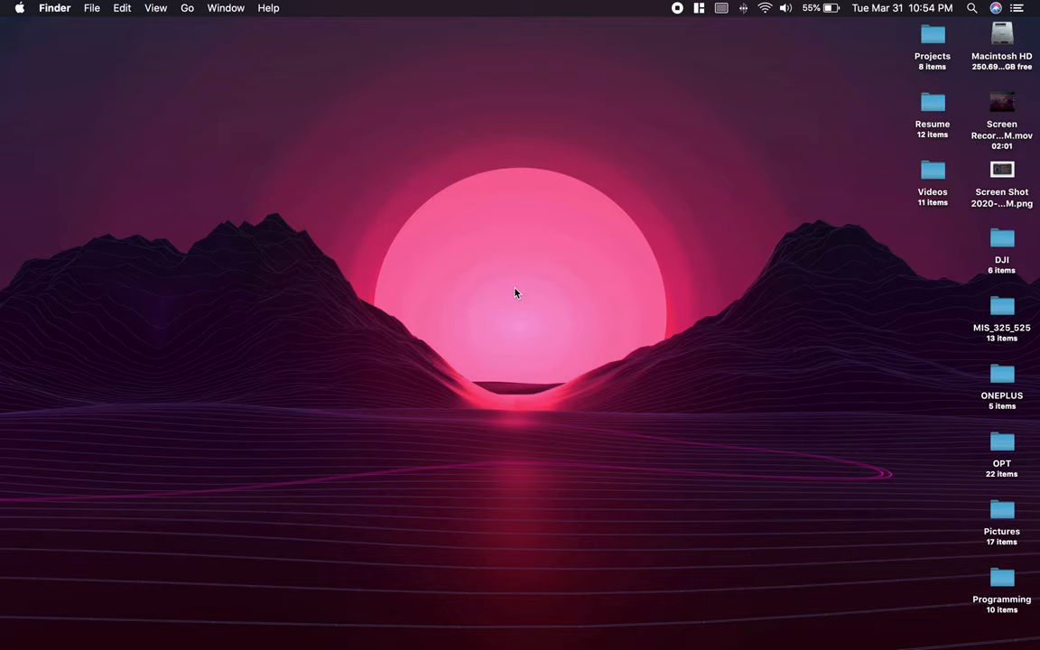
Step: Launch Visual Studio Code by searching 'visual' in Spotlight
{"action": "left_click", "coordinate": [972, 10]}
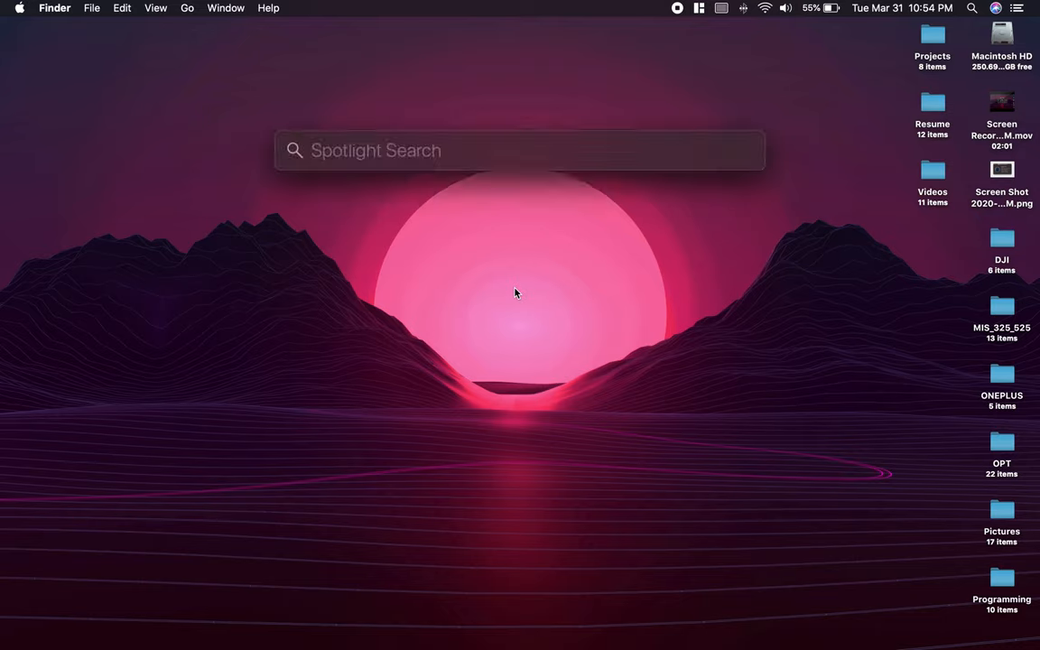
{"action": "type", "text": "visual"}
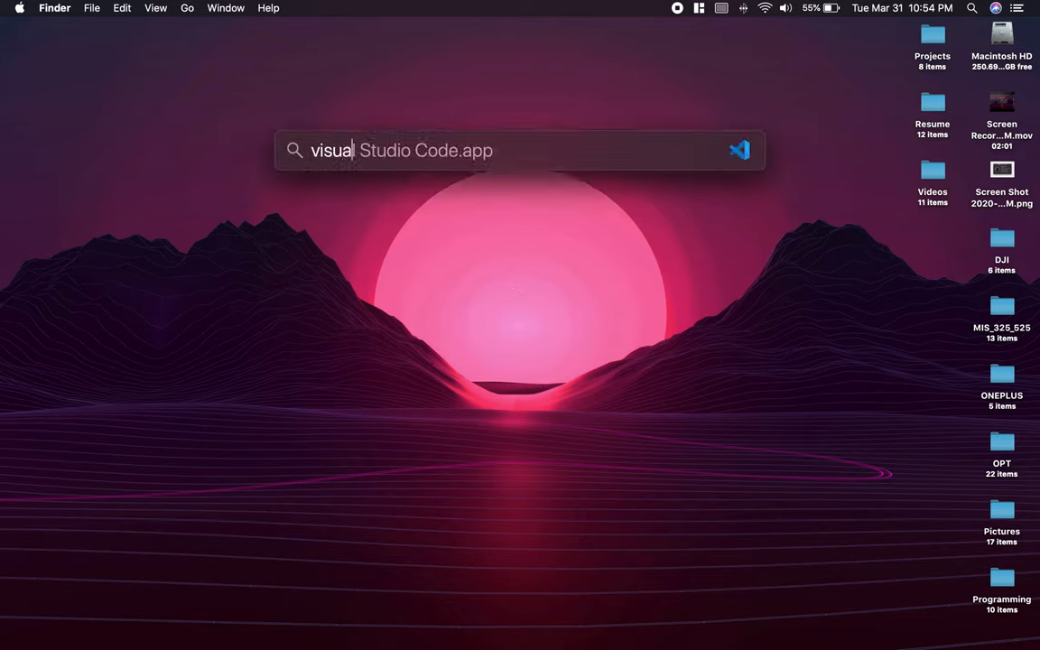
{"action": "key", "text": "Return"}
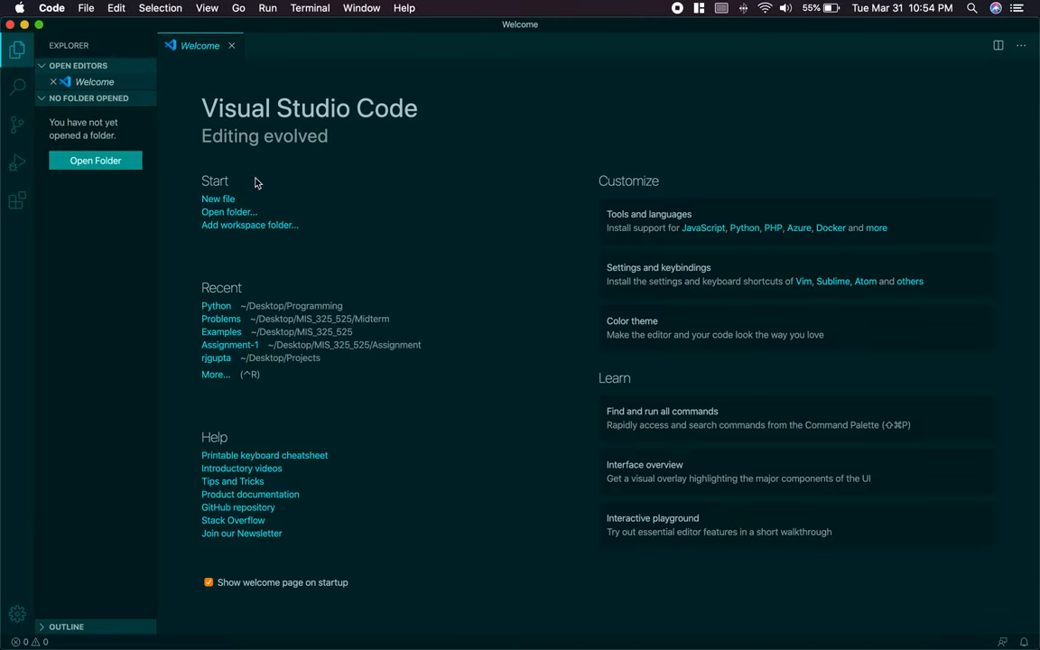
Step: Open the Extensions view and search the marketplace for 'python'
{"action": "left_click", "coordinate": [11, 201]}
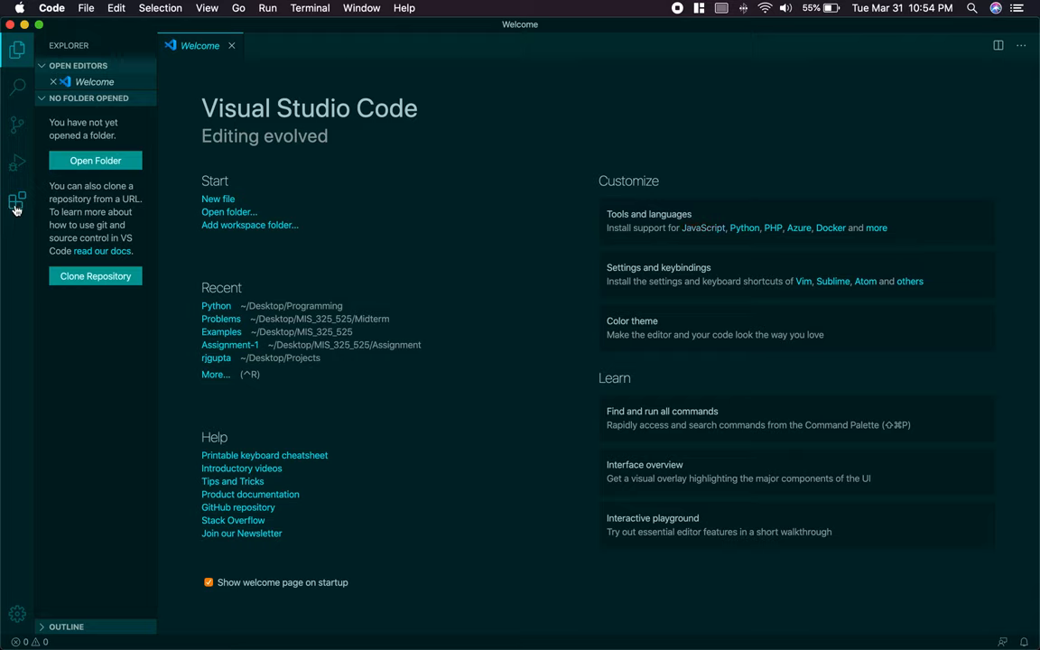
{"action": "left_click", "coordinate": [16, 204]}
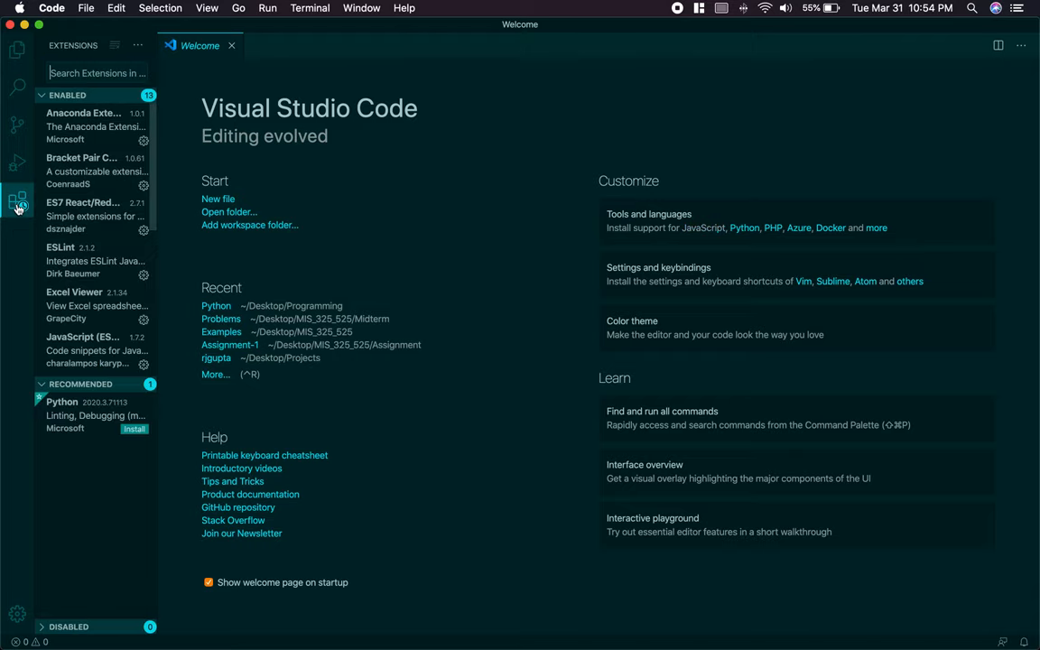
{"action": "left_click", "coordinate": [107, 71]}
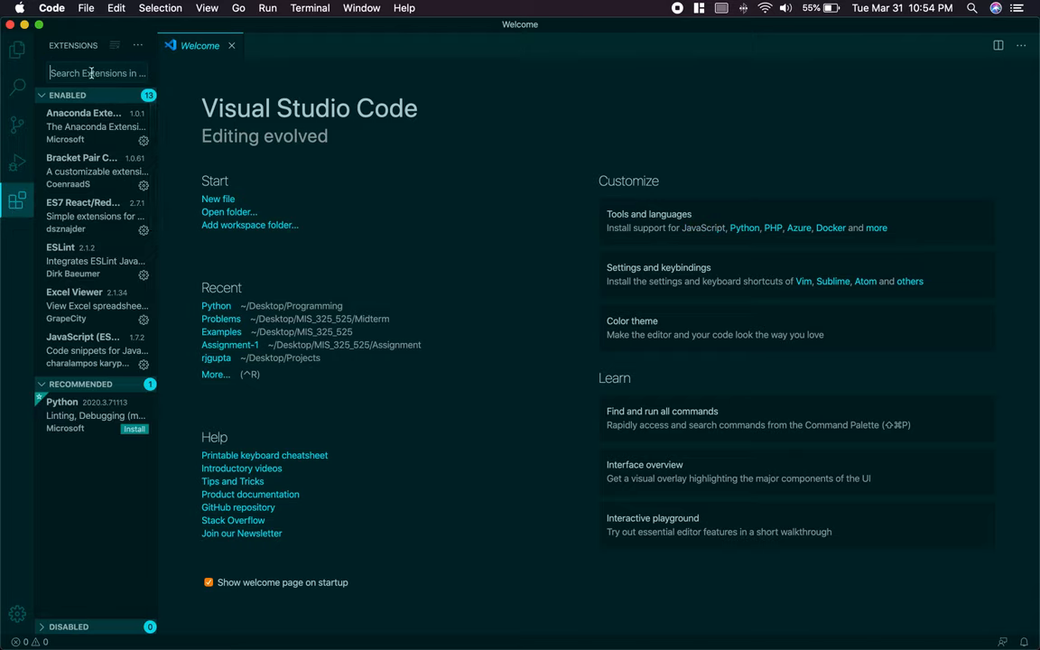
{"action": "type", "text": "python"}
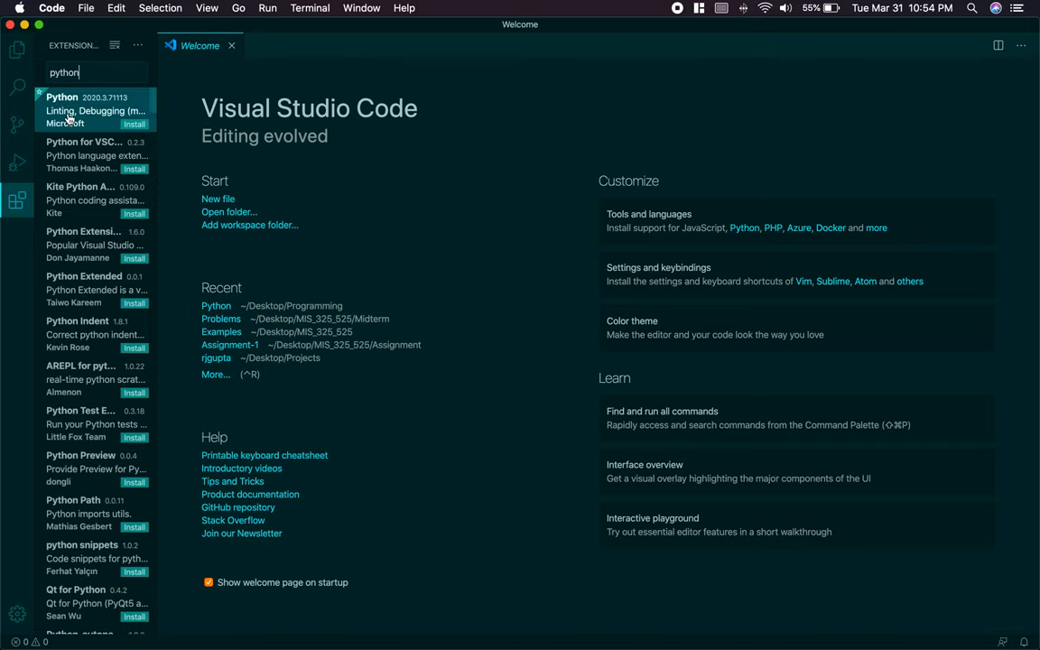
Step: Install the Microsoft Python extension, then reopen VS Code via a Spotlight search for 'visual'
{"action": "left_click", "coordinate": [86, 108]}
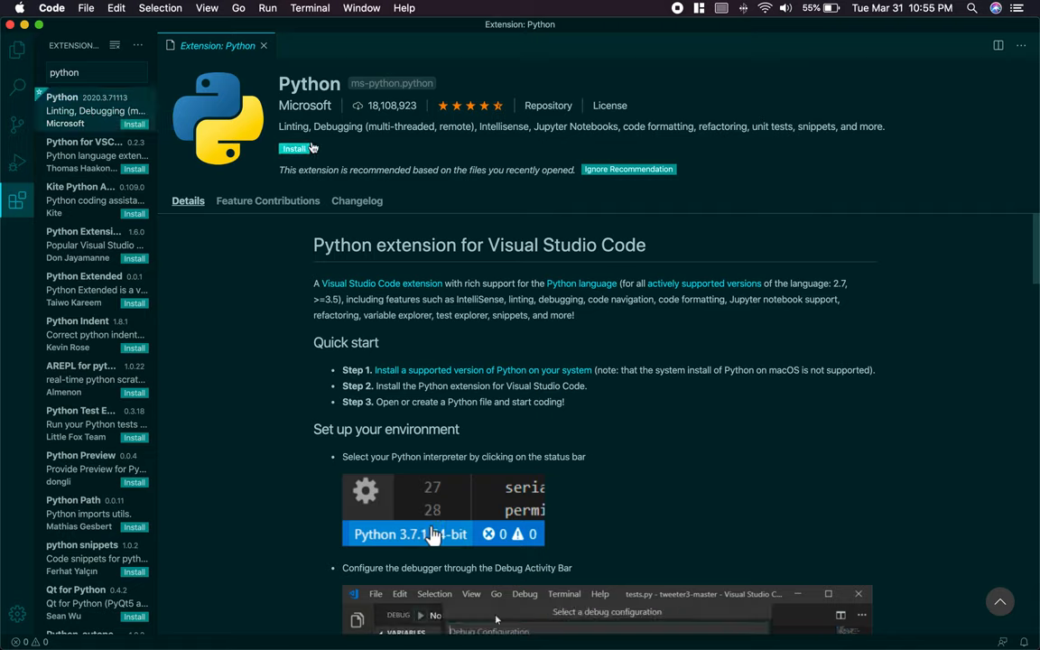
{"action": "mouse_move", "coordinate": [296, 149]}
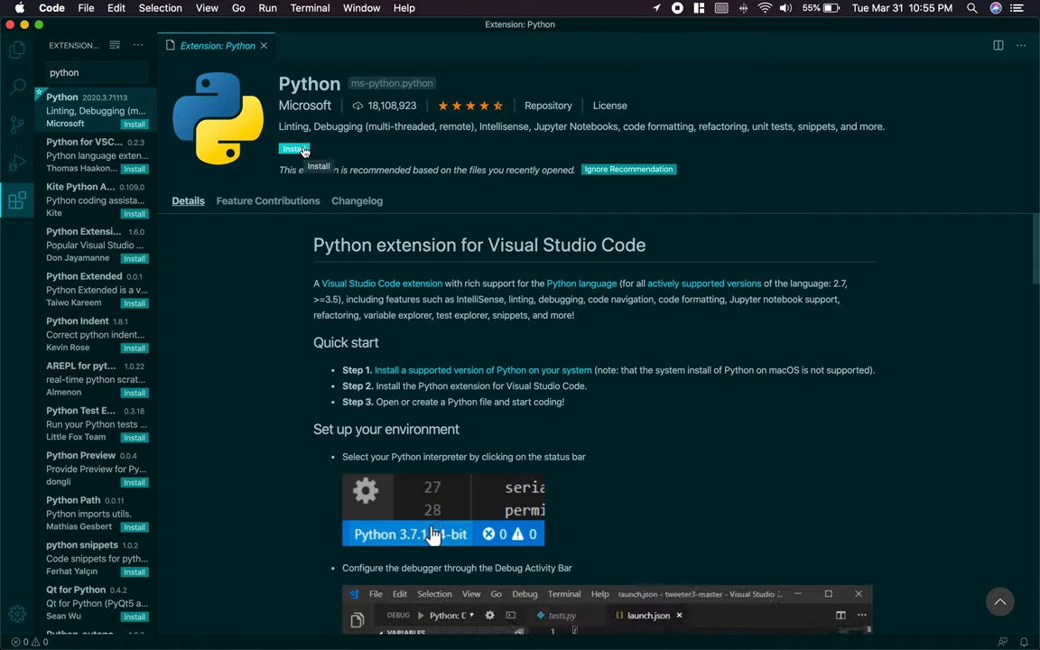
{"action": "left_click", "coordinate": [295, 148]}
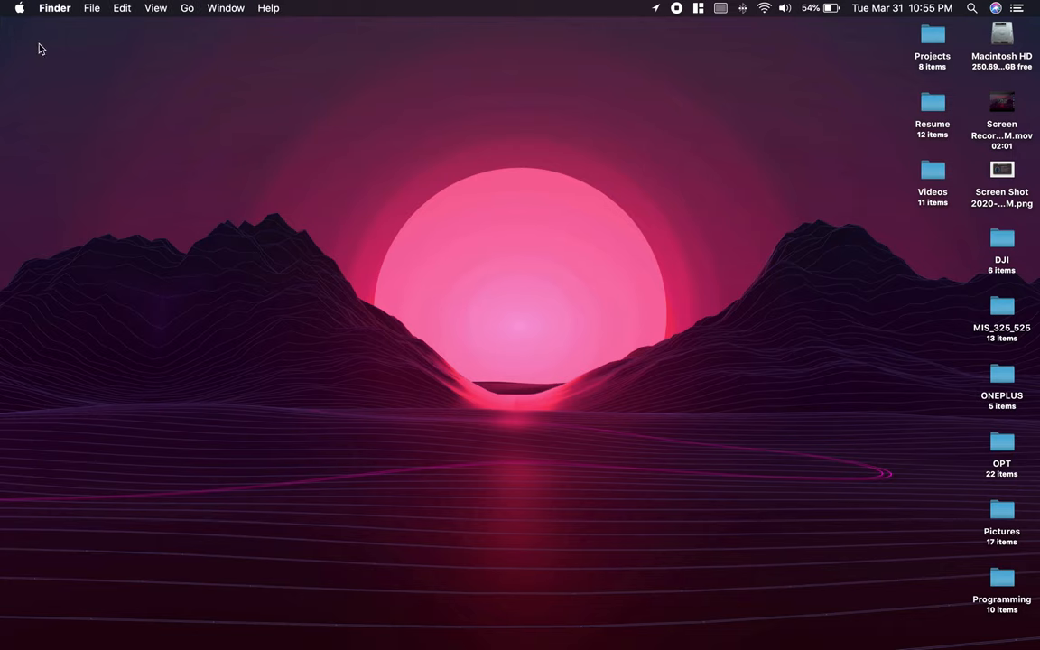
{"action": "type", "text": "visual"}
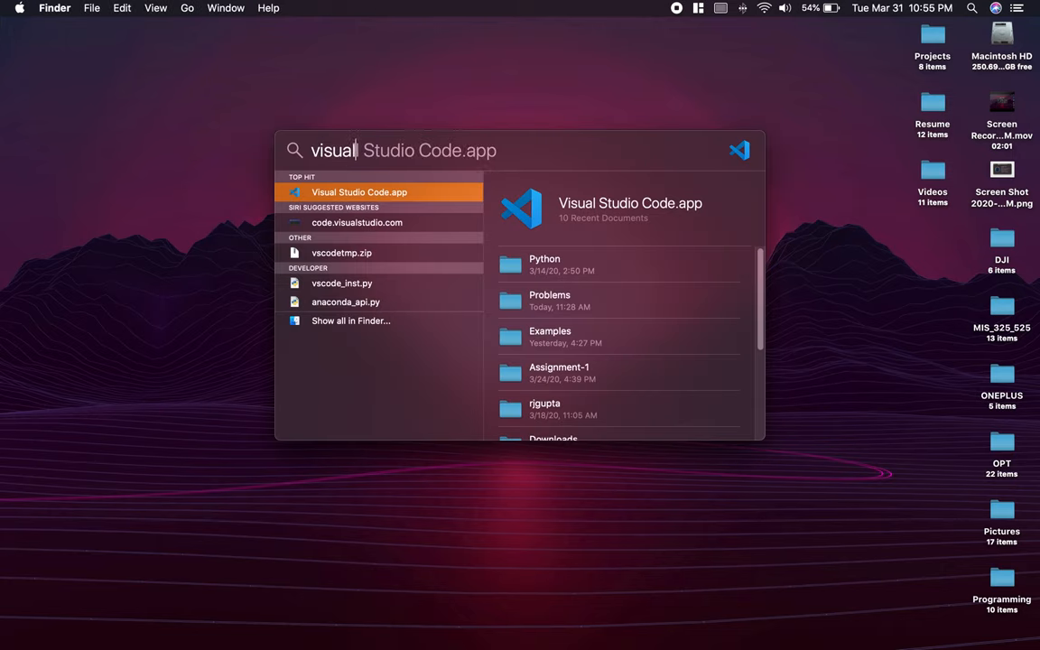
{"action": "left_click", "coordinate": [355, 191]}
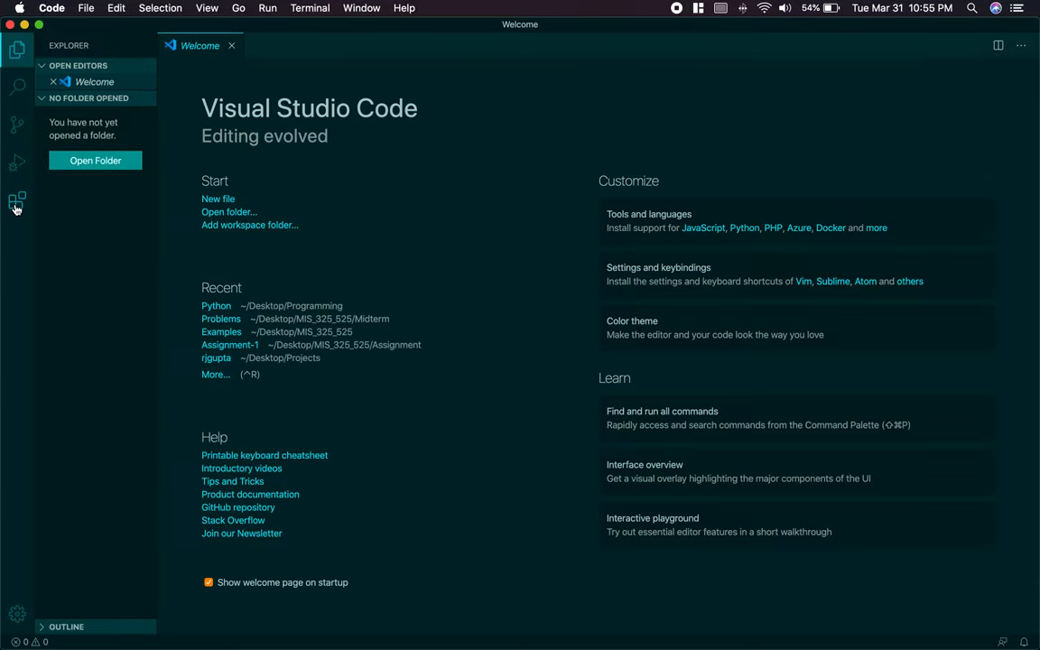
Step: Search extensions for 'python' and open the Microsoft Python extension's details page
{"action": "left_click", "coordinate": [16, 201]}
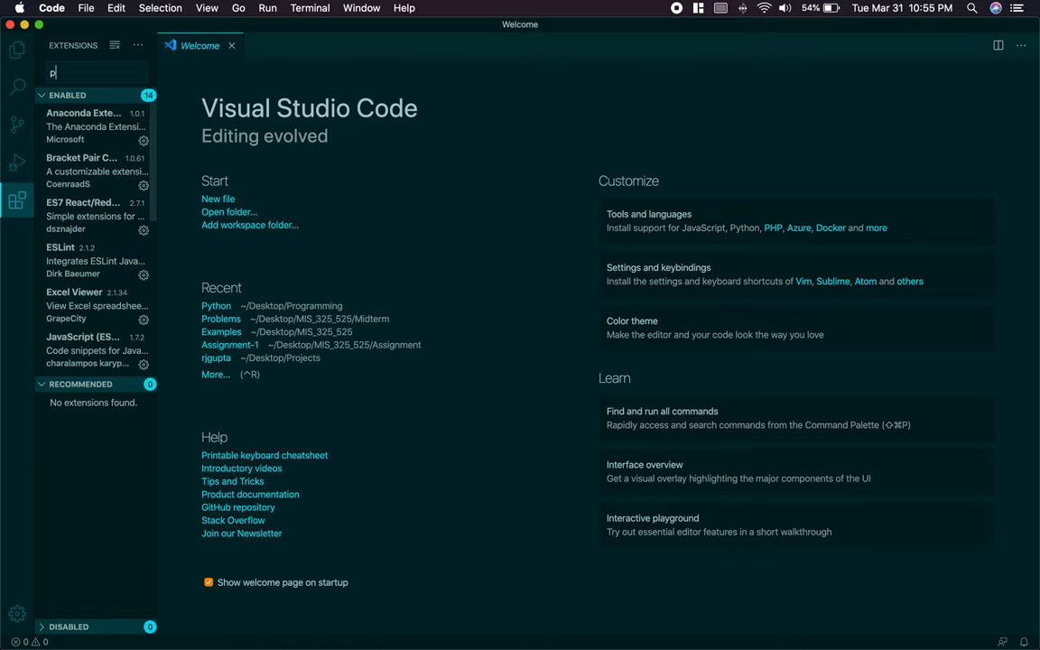
{"action": "type", "text": "ython"}
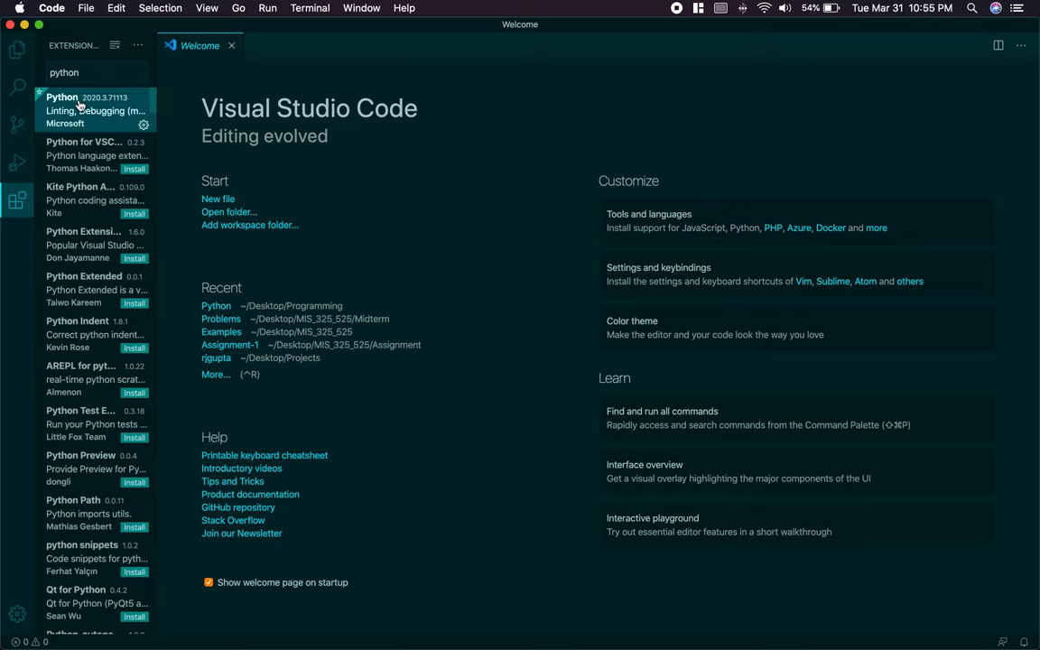
{"action": "left_click", "coordinate": [82, 111]}
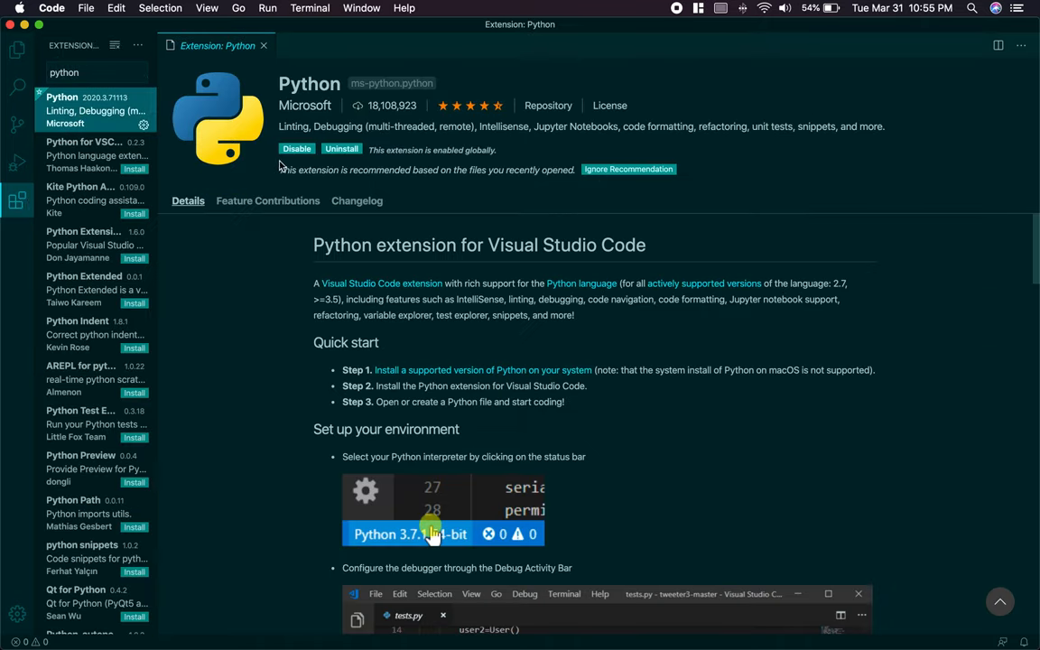